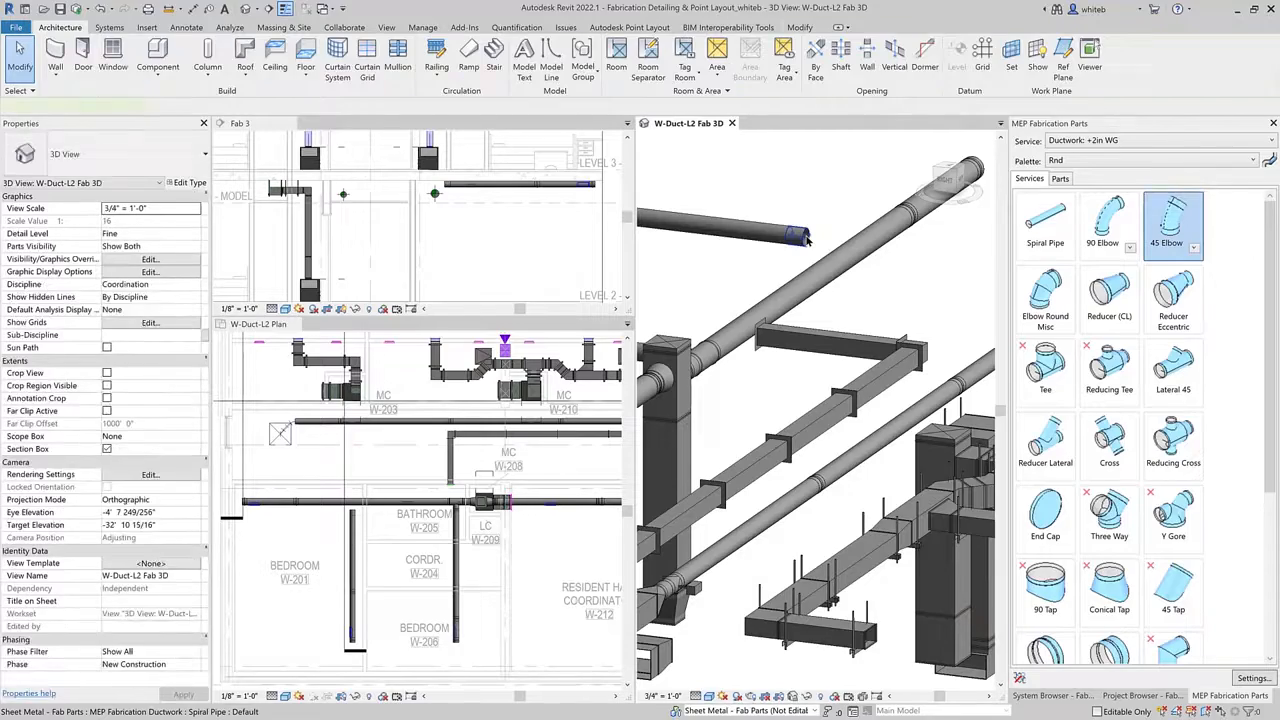
Tile the W-Plumb-UG-Working plan, 3D view and Section 74 to inspect the pitched offset.
{"action": "left_click", "coordinate": [800, 236]}
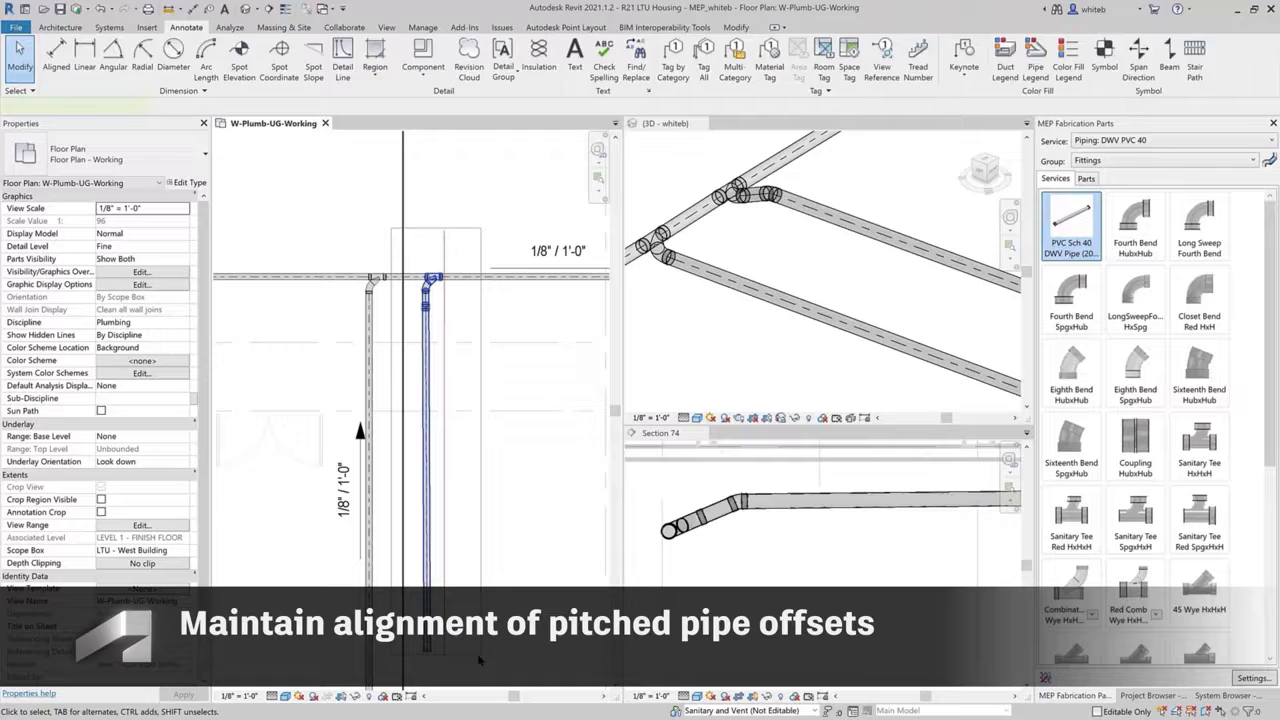
Show the W-Plumb-L4-Drainage plan beside the 3D view and select the sloped drainage run.
{"action": "left_click", "coordinate": [430, 310]}
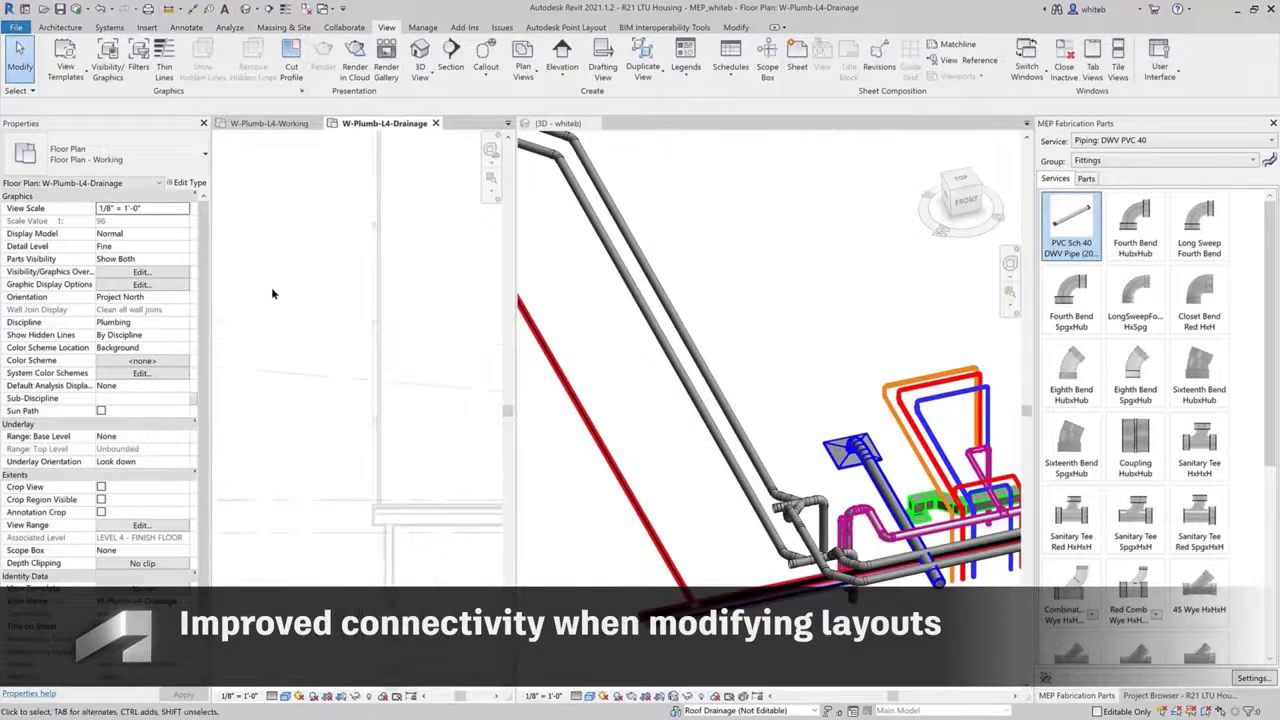
{"action": "left_click", "coordinate": [300, 200]}
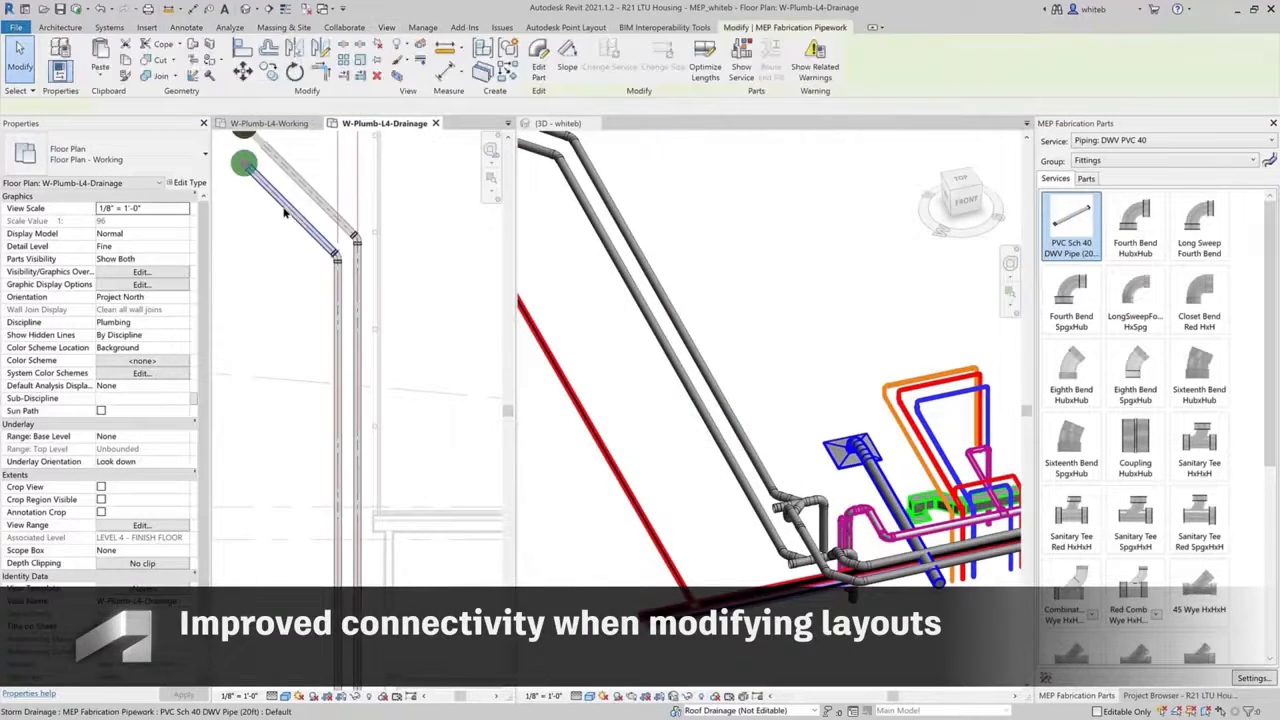